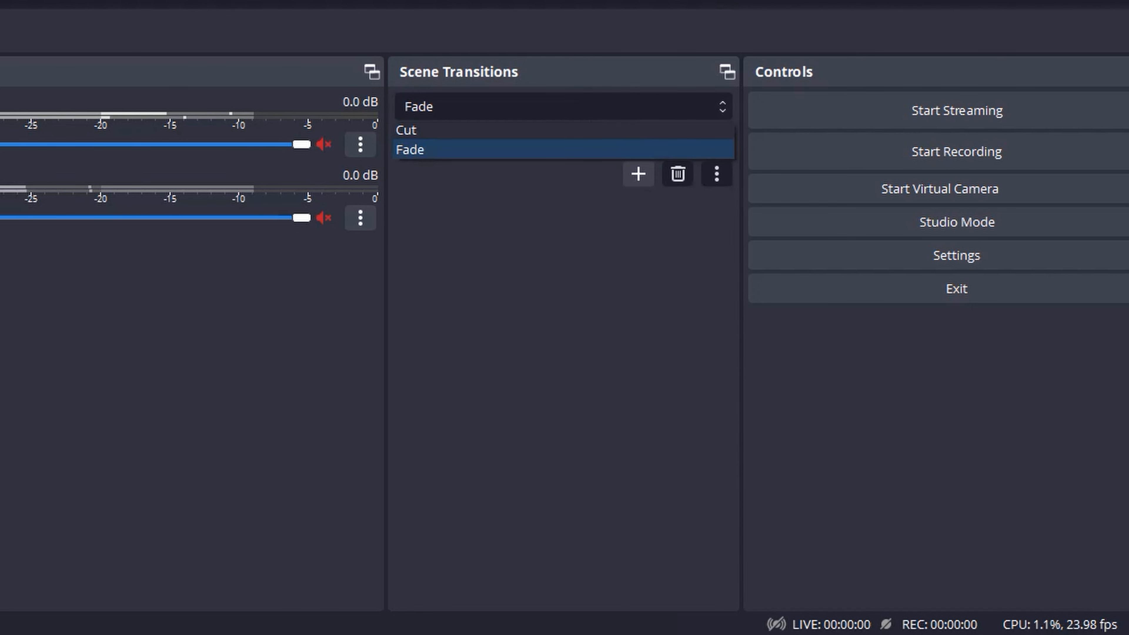
# Select Cut in the Scene Transitions dropdown, replacing Fade
pyautogui.click(406, 131)
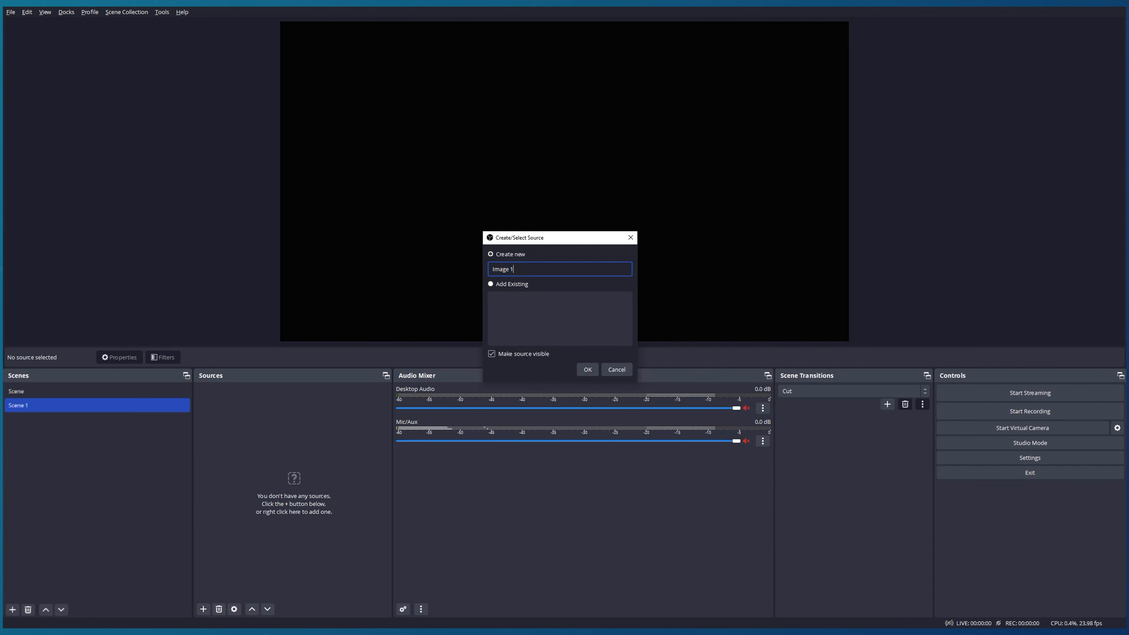
# Confirm creating the Image 1 source in Scene 1 and dismiss its Properties window
pyautogui.click(587, 369)
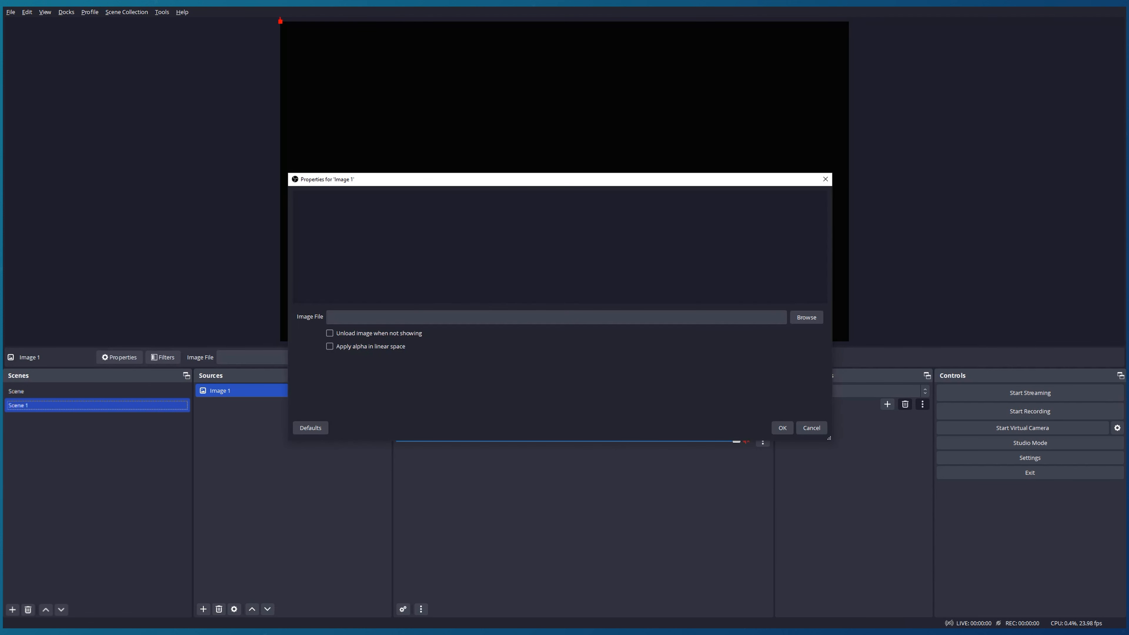
pyautogui.click(805, 317)
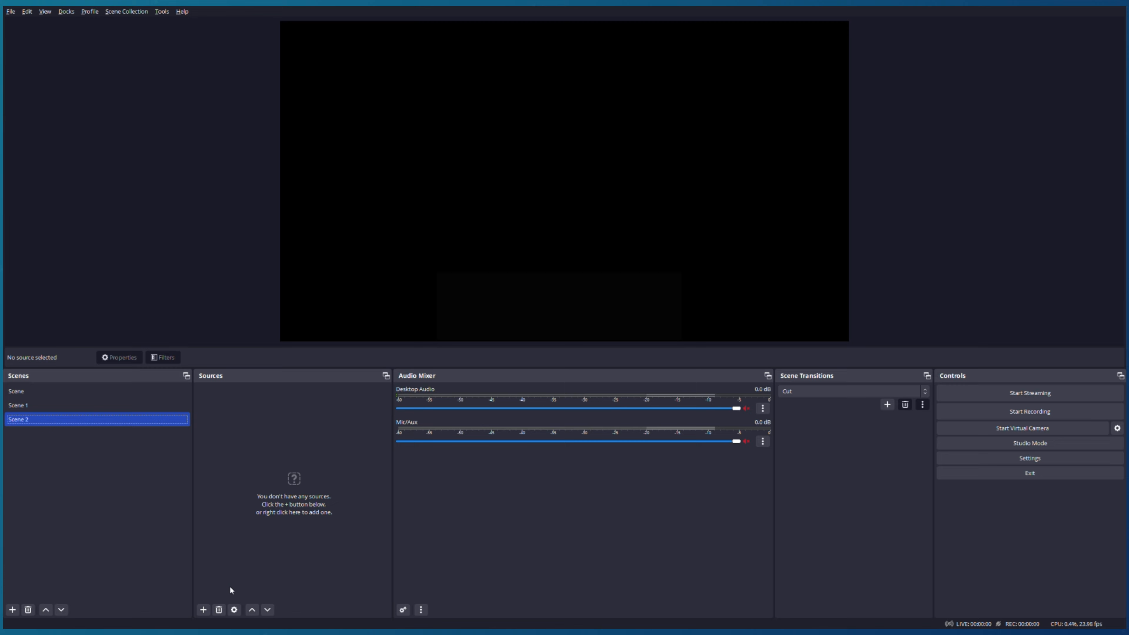
# Add a hidden image source 'Image 2' to Scene 2 showing the panel-discussion photo
pyautogui.click(202, 609)
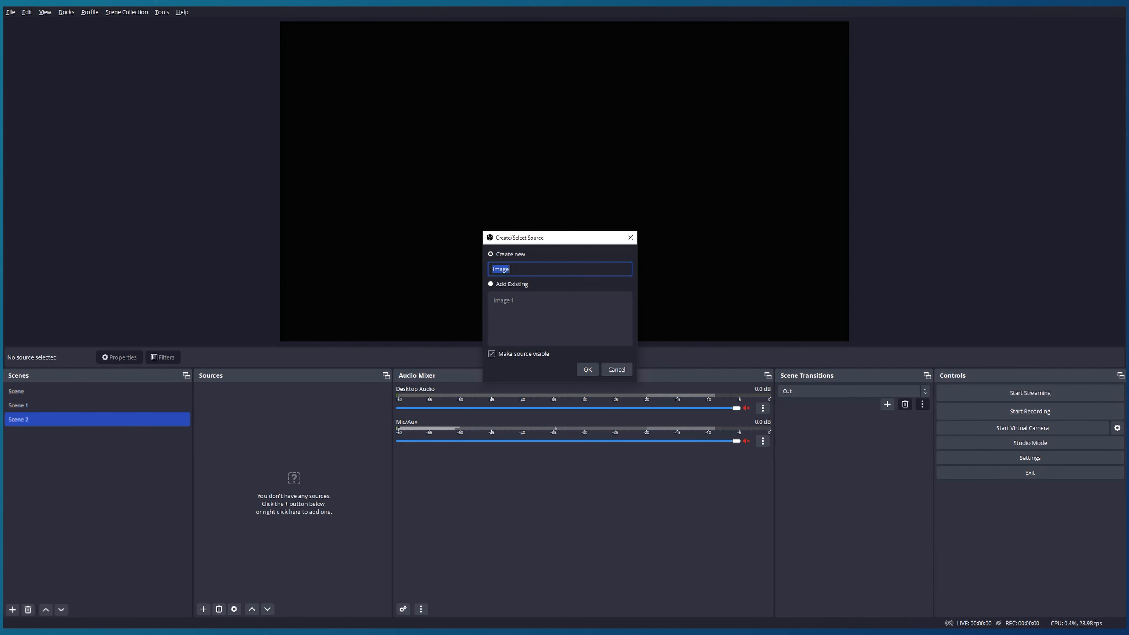
pyautogui.write('Image 2')
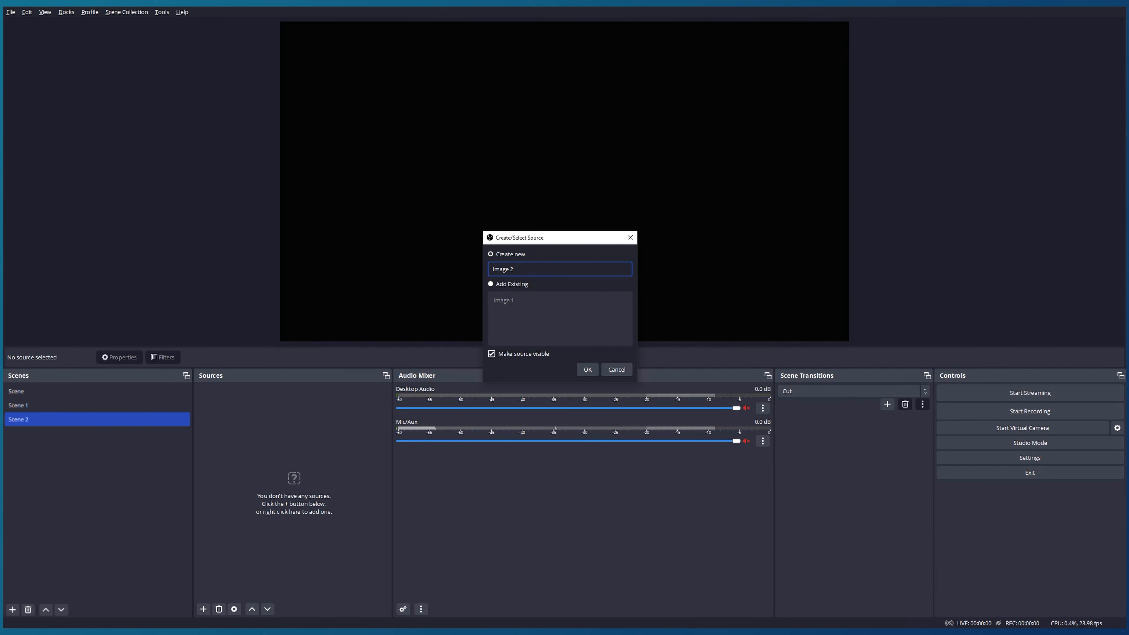
pyautogui.click(491, 353)
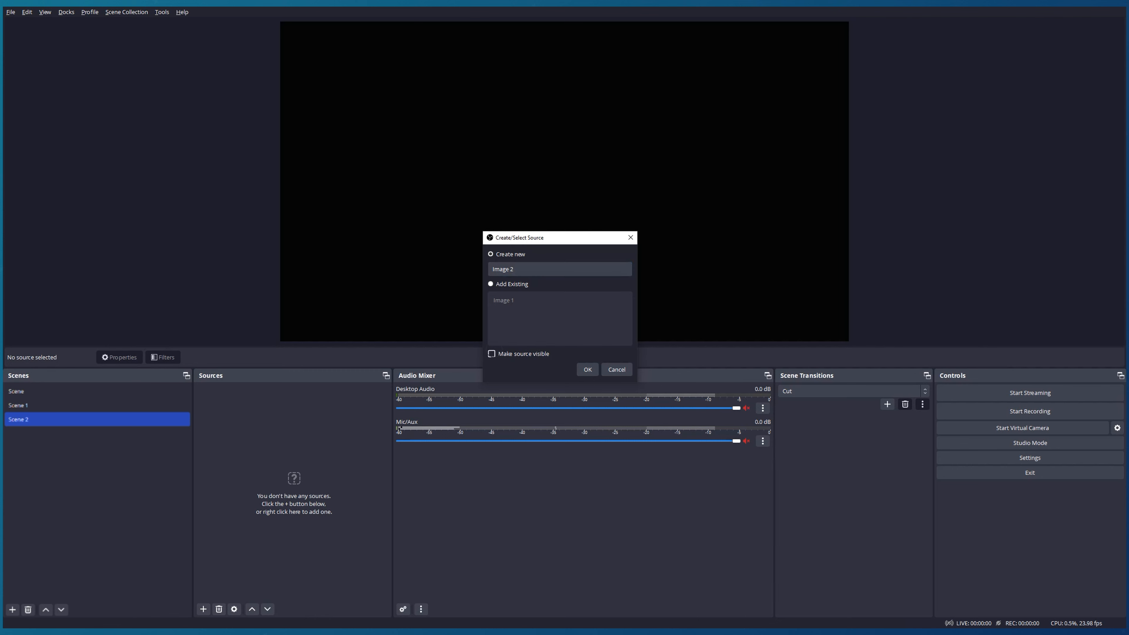
pyautogui.click(587, 369)
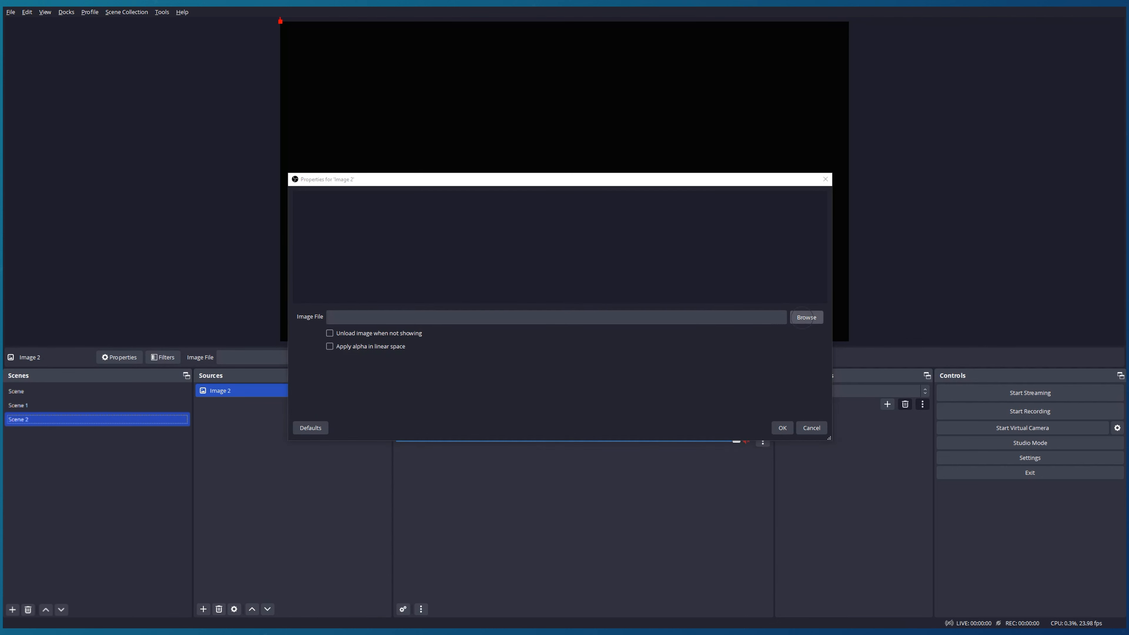
pyautogui.click(805, 316)
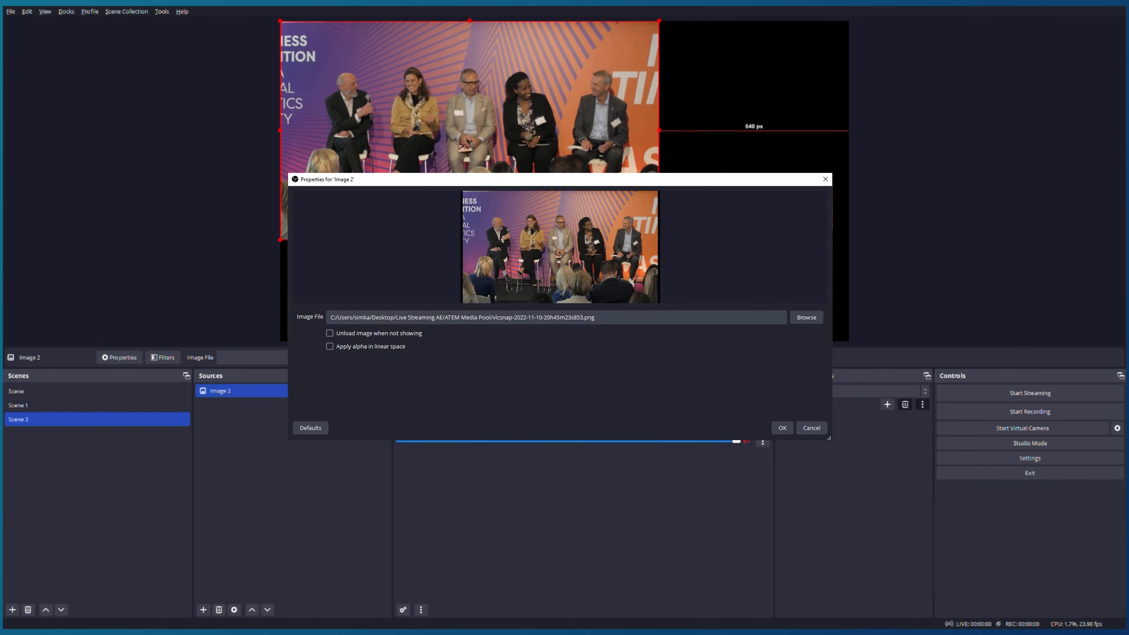
pyautogui.click(782, 427)
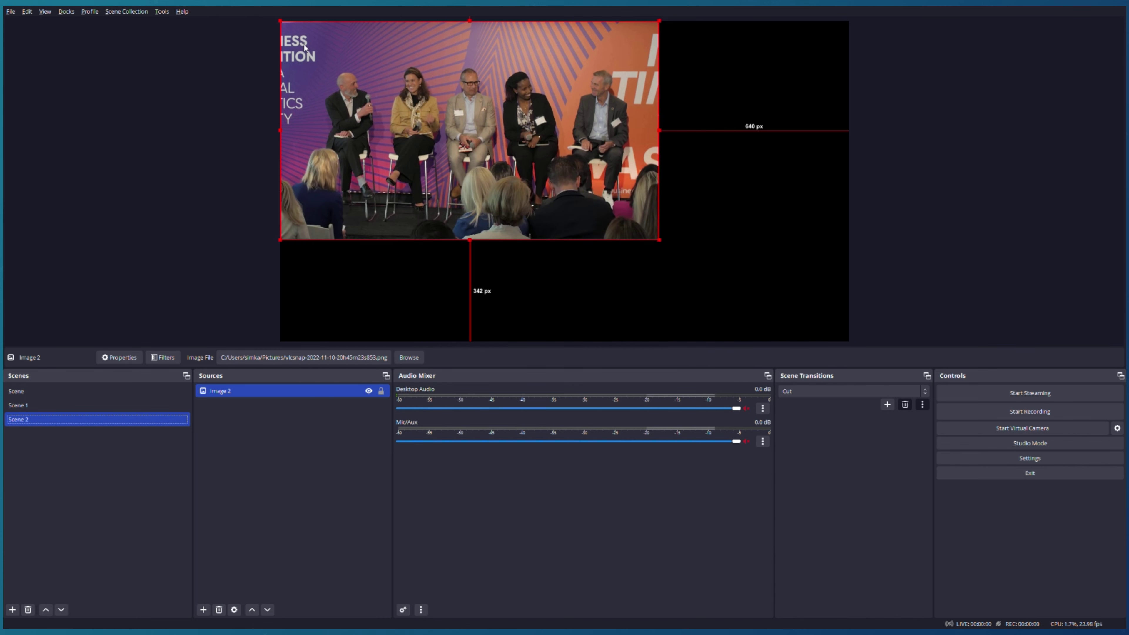
pyautogui.moveTo(528, 68)
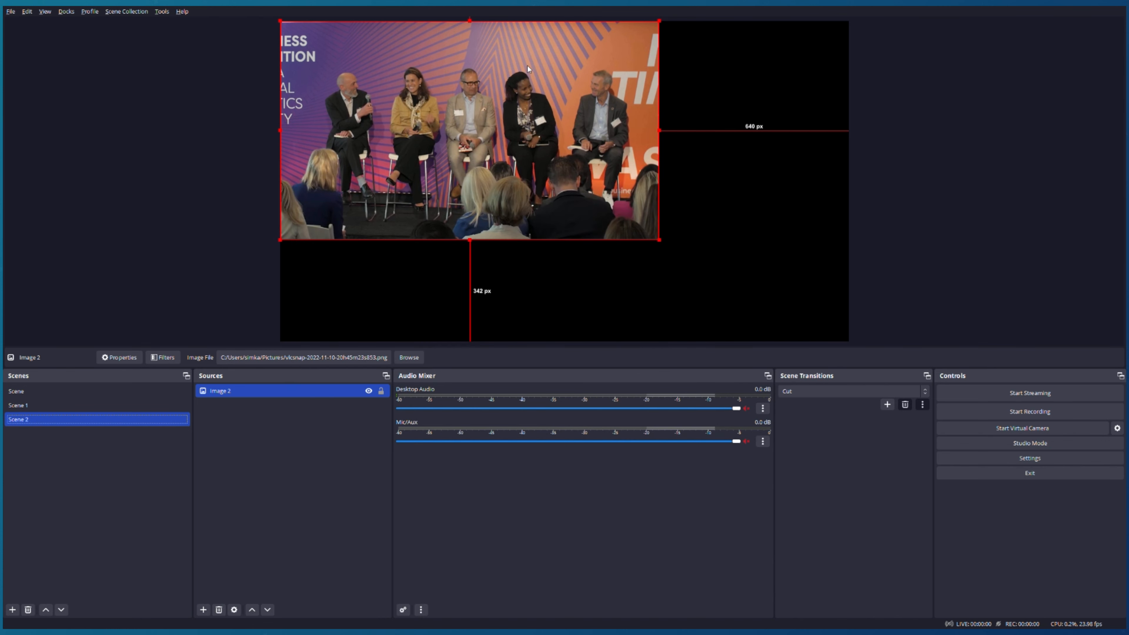
pyautogui.moveTo(661, 246)
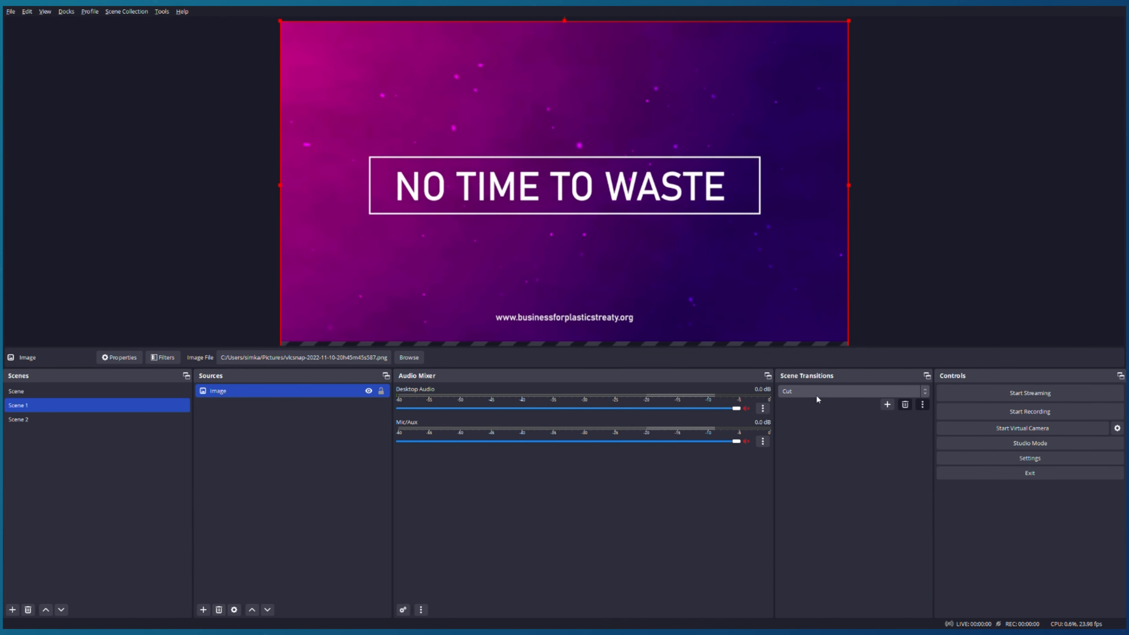
# Fade from Scene 1 to Scene 2, then return to Scene 1 with the Cut transition
pyautogui.click(853, 391)
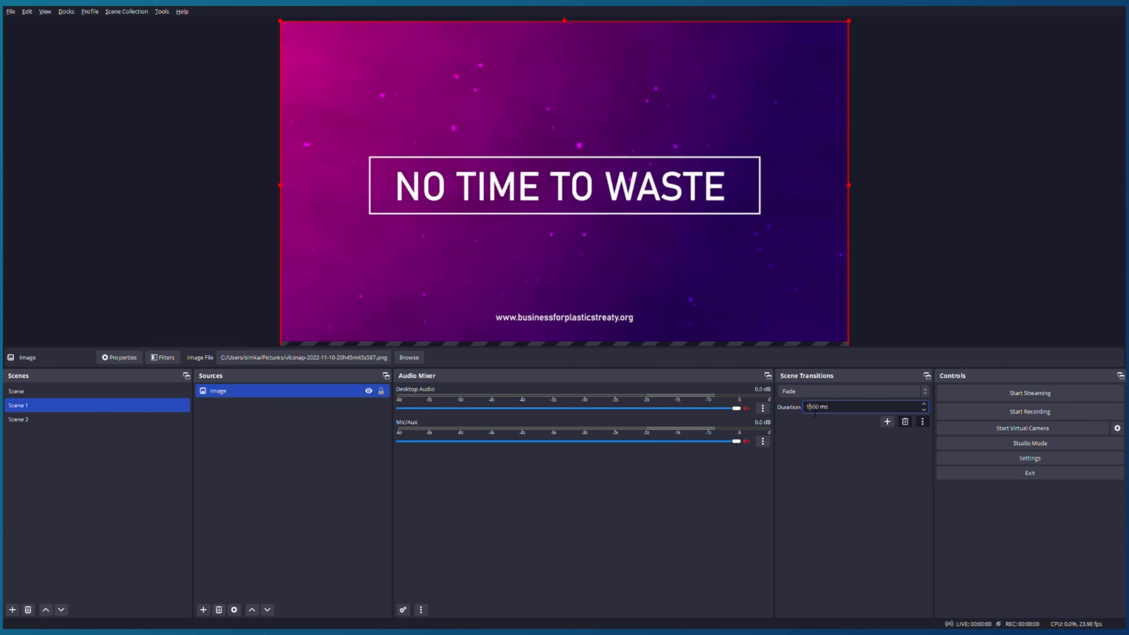
pyautogui.moveTo(812, 438)
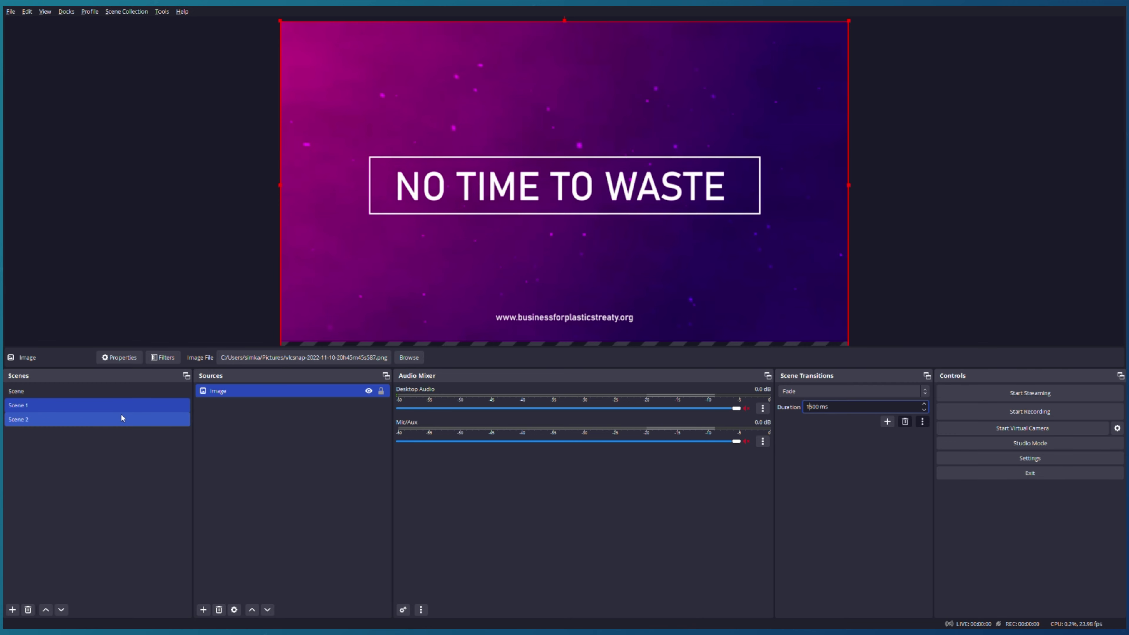
pyautogui.click(97, 419)
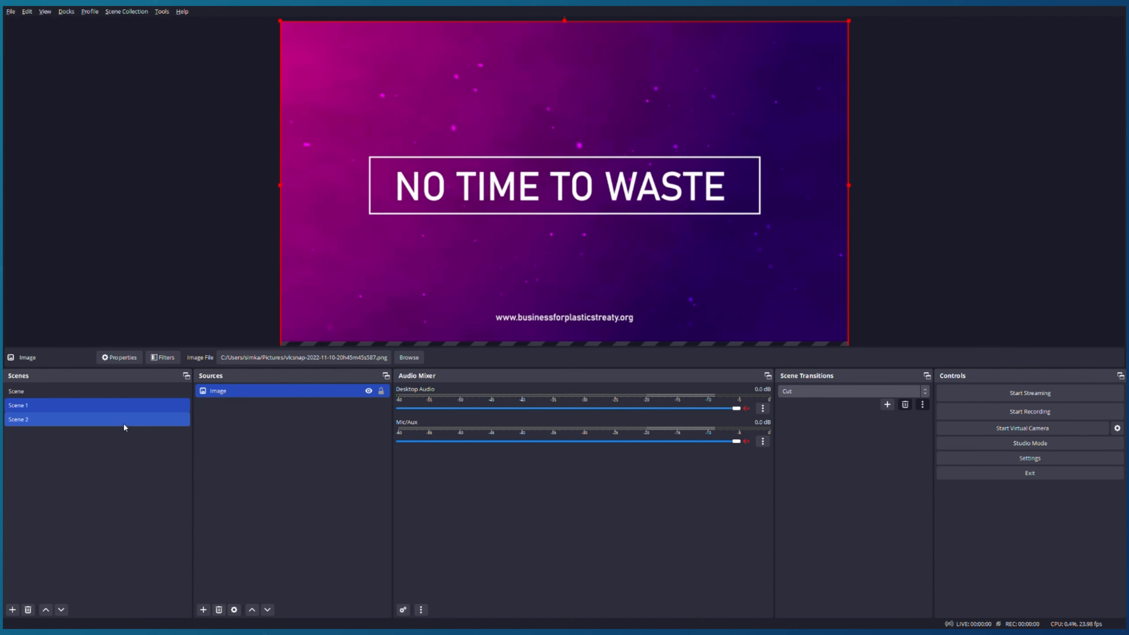
pyautogui.click(97, 404)
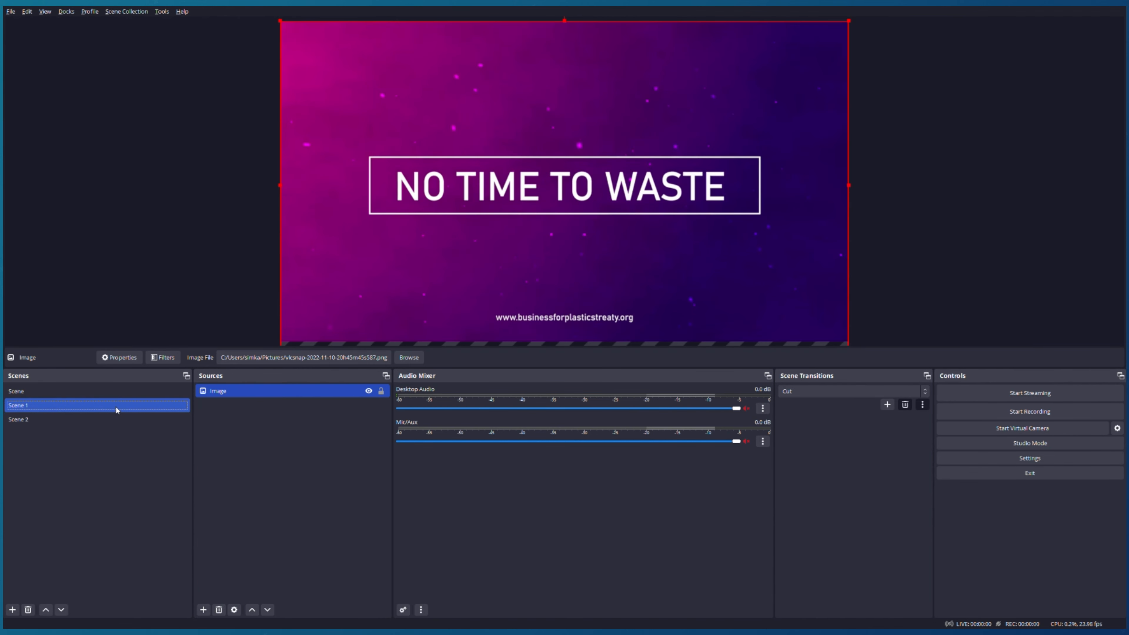